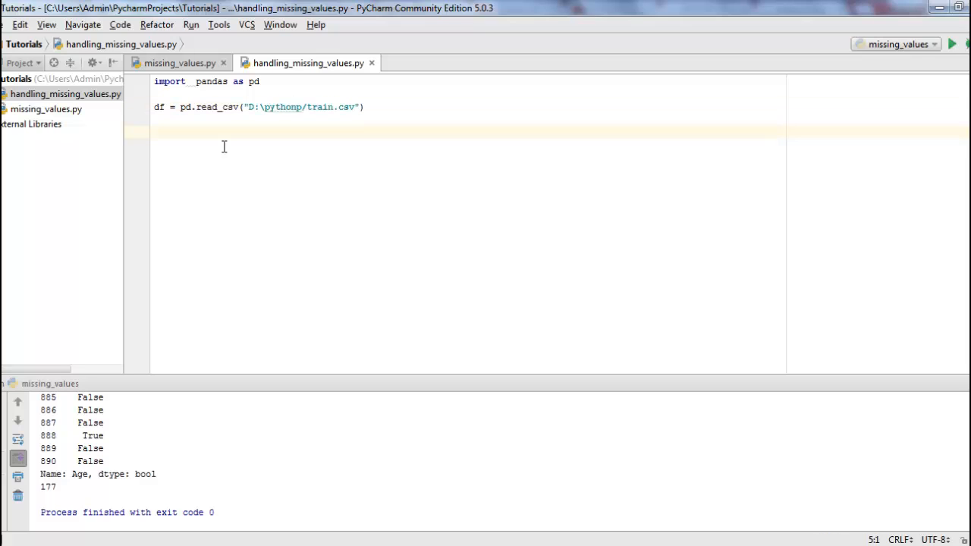
Step: Add values = df.dropna(subset=["Age"]) below the read_csv line
type("values =")
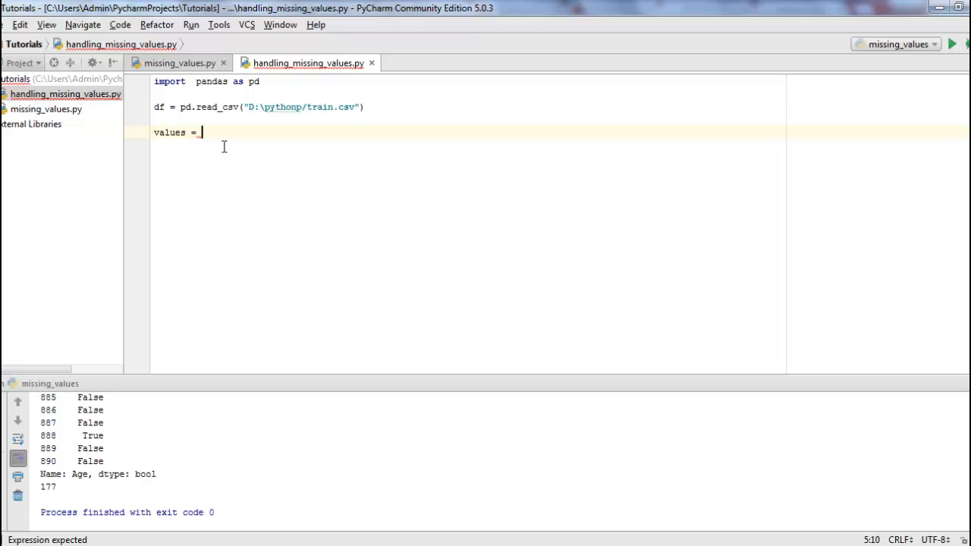
type("df.d")
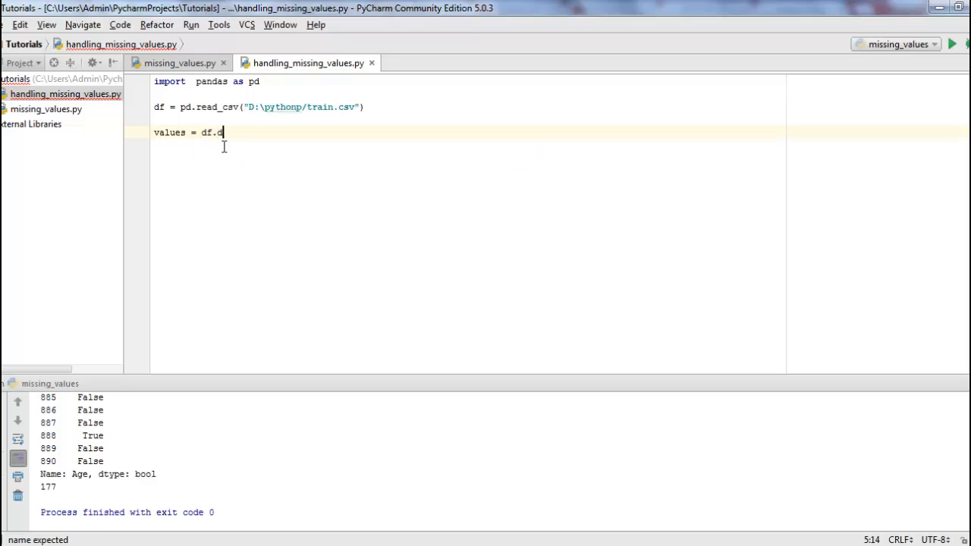
type("ropna()")
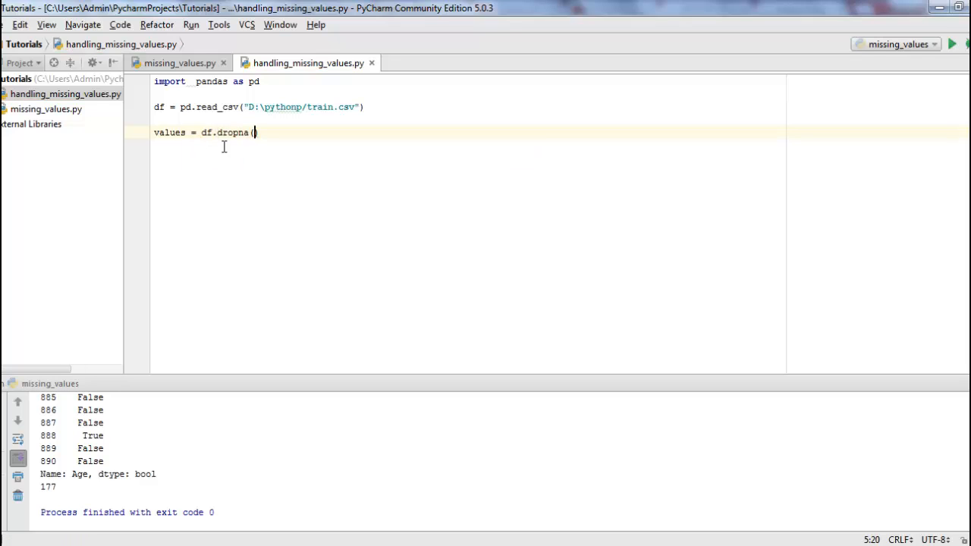
type("subset")
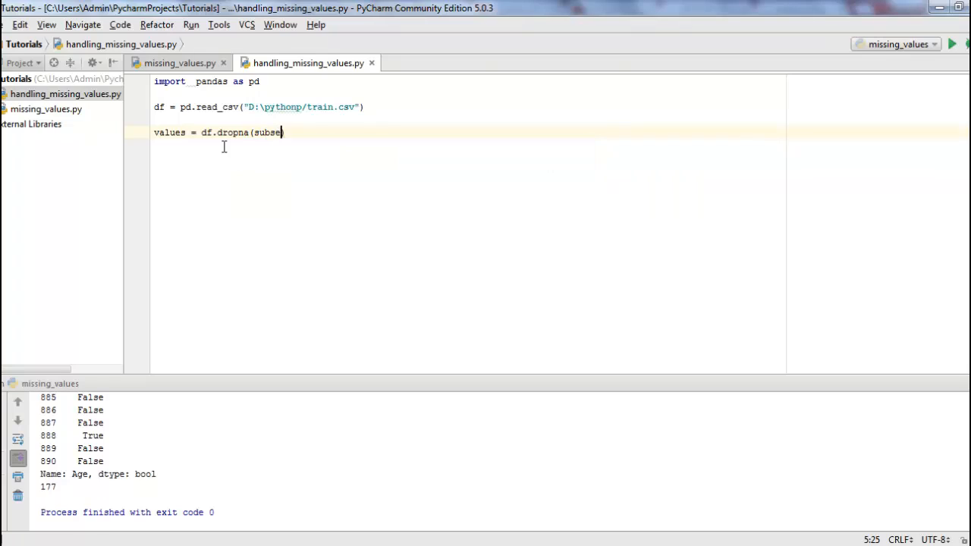
type("=\"")
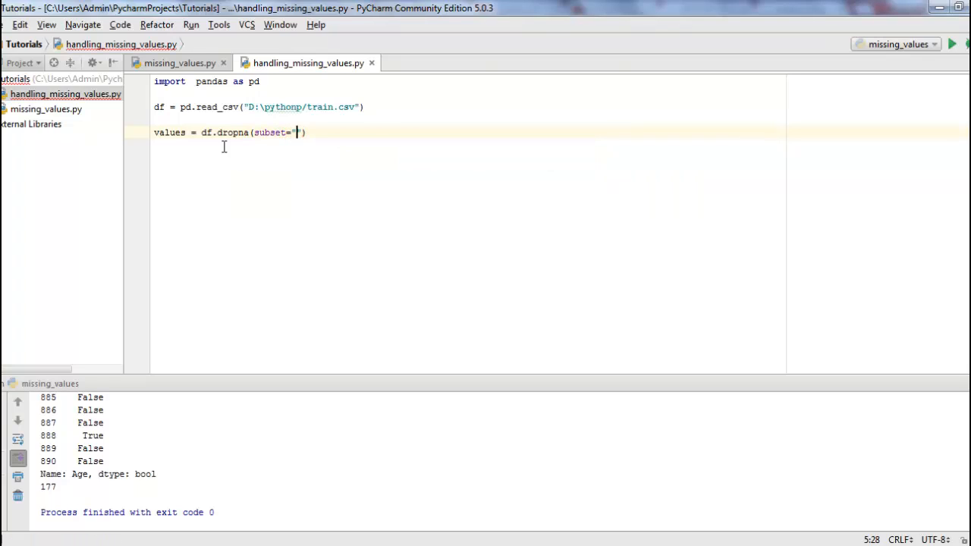
type("A")
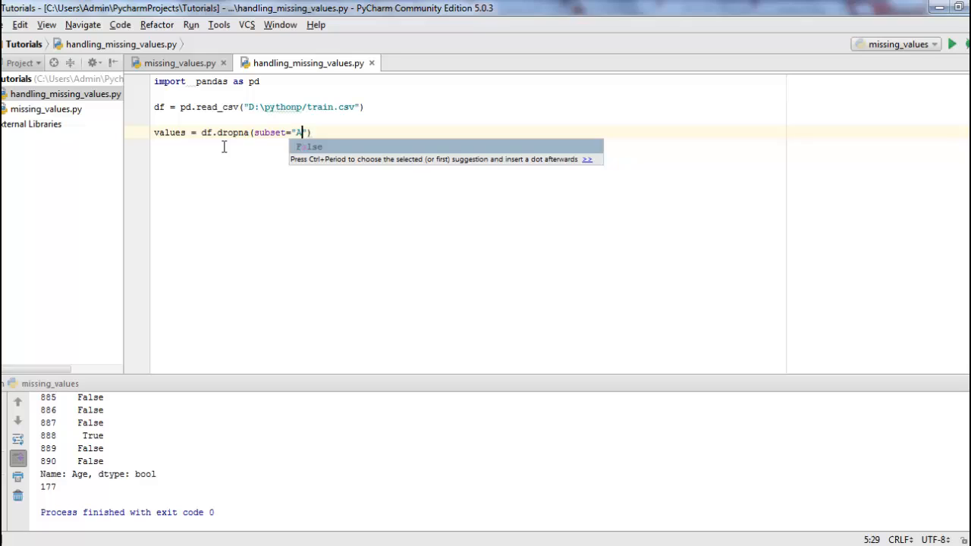
type("ge")
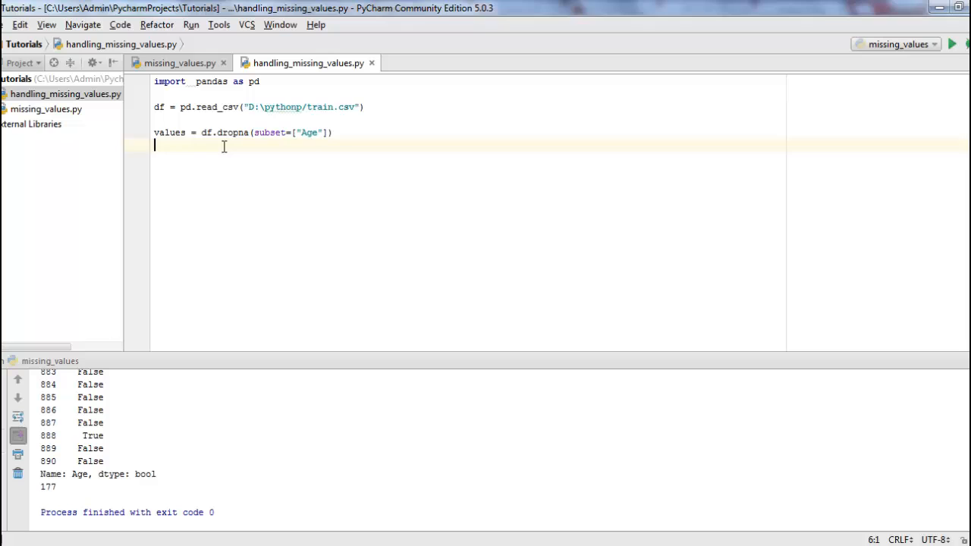
Step: Add print(values) and print(values.shape) after the dropna line
type("print")
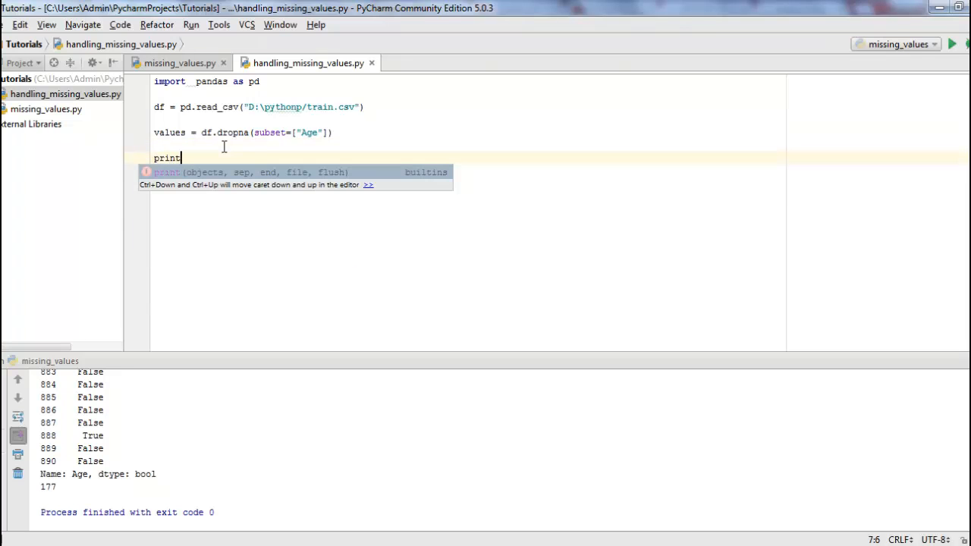
type("(values")
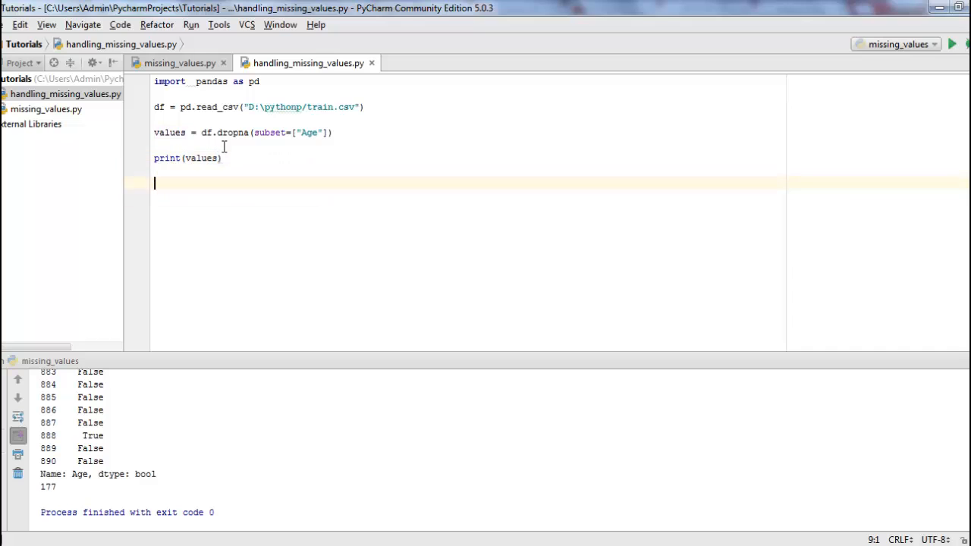
type("print")
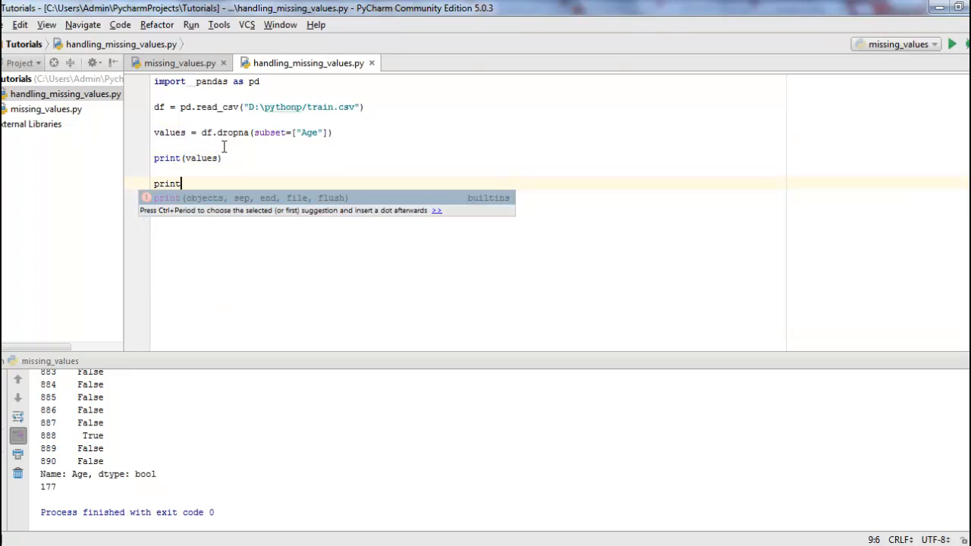
type("(values.sha")
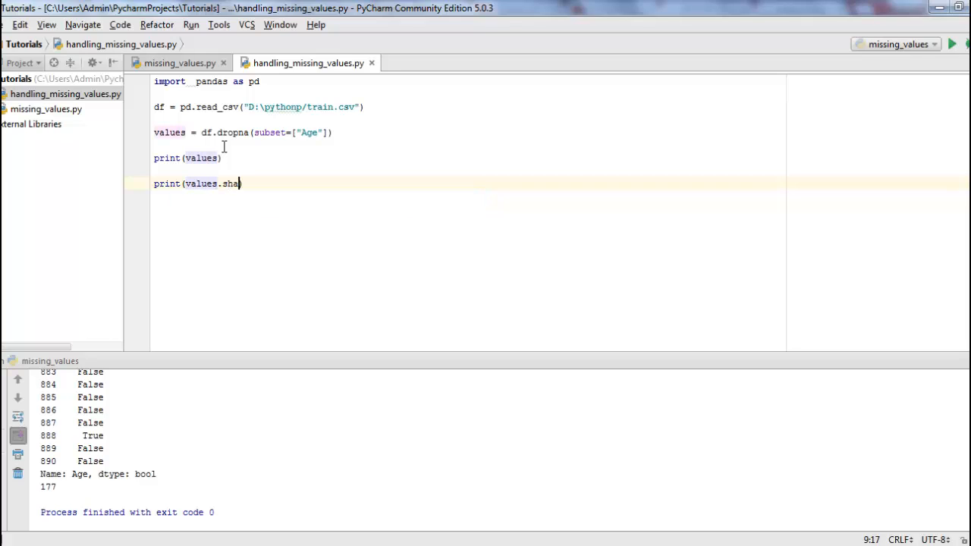
type("pe")
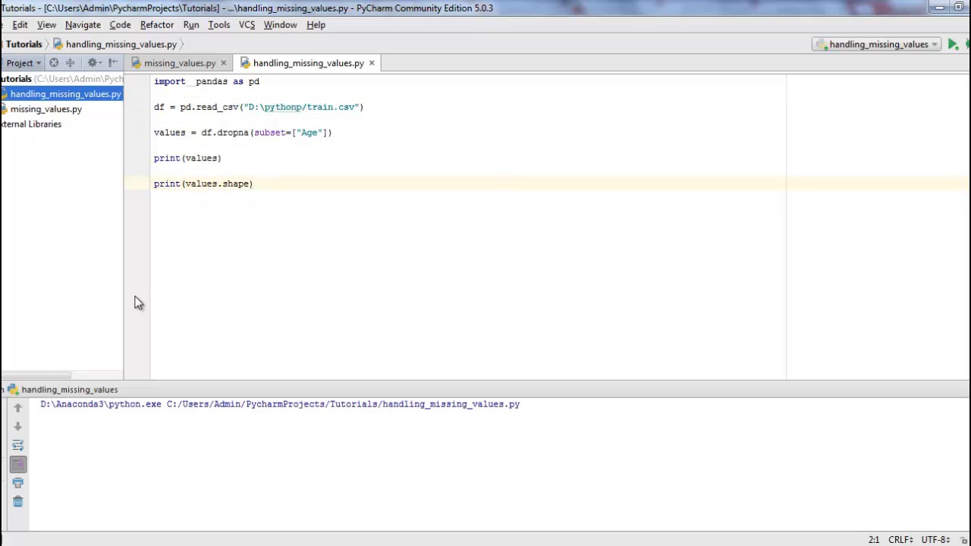
Step: Run the script, highlight the 714 rows × 12 columns result, then the dropna call
left_click(953, 43)
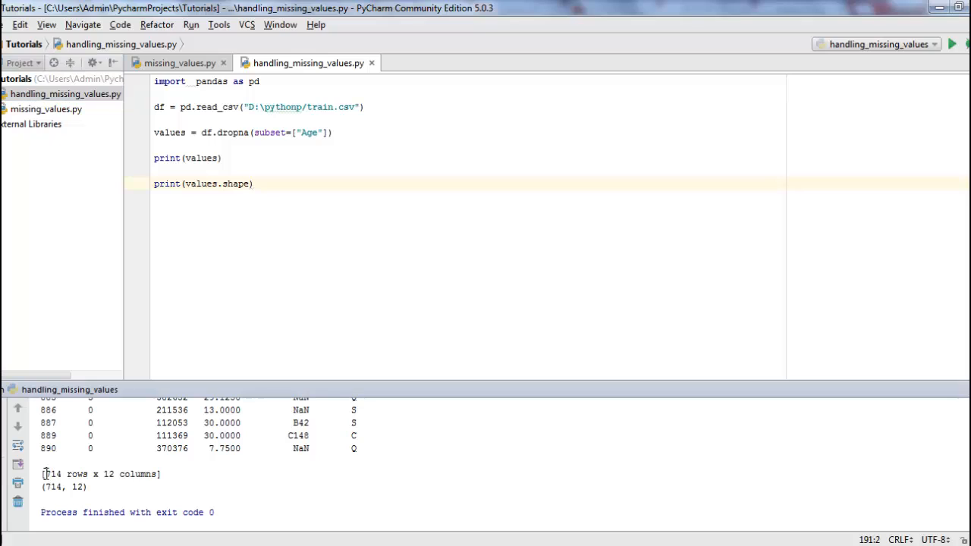
double_click(54, 474)
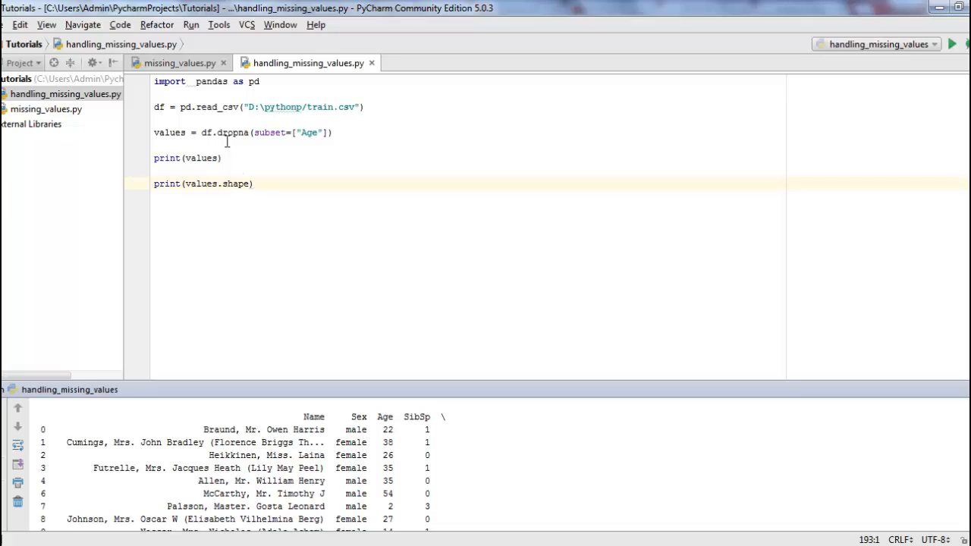
left_click(244, 132)
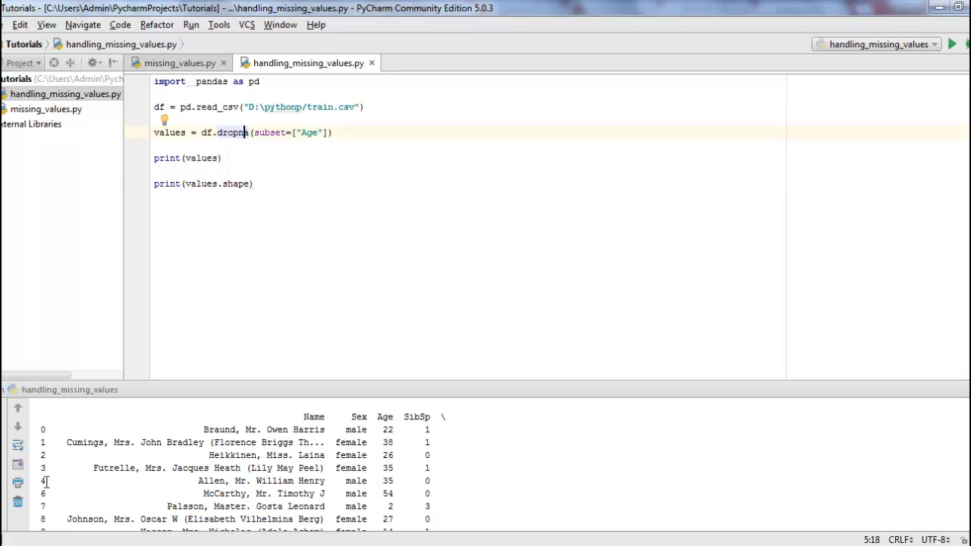
double_click(43, 481)
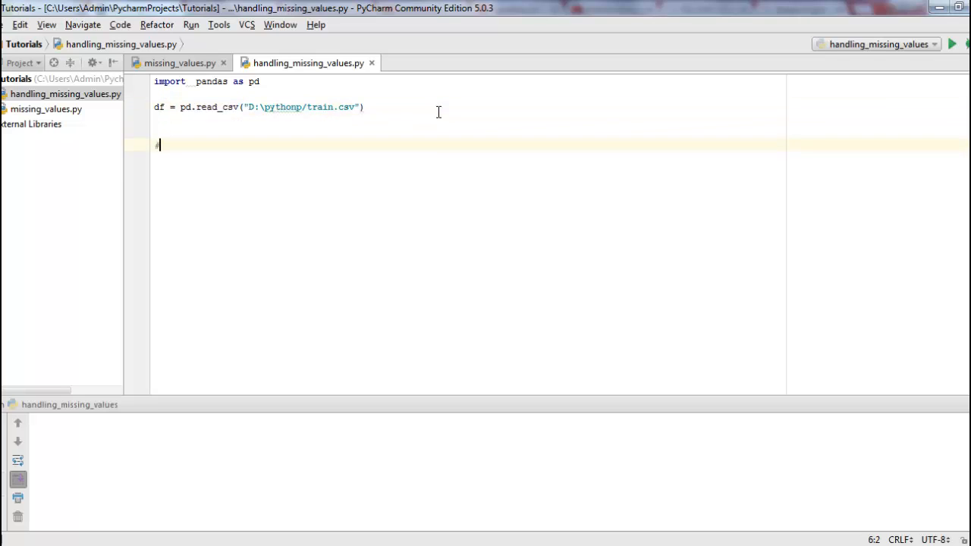
Step: Add a #mean() comment followed by print(df.mean()) for all column means
type("#mean")
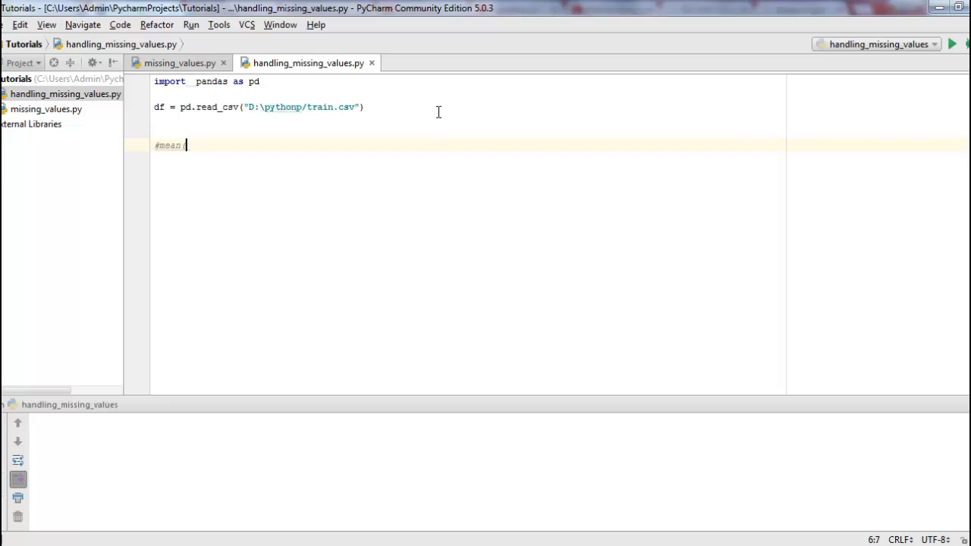
type("()")
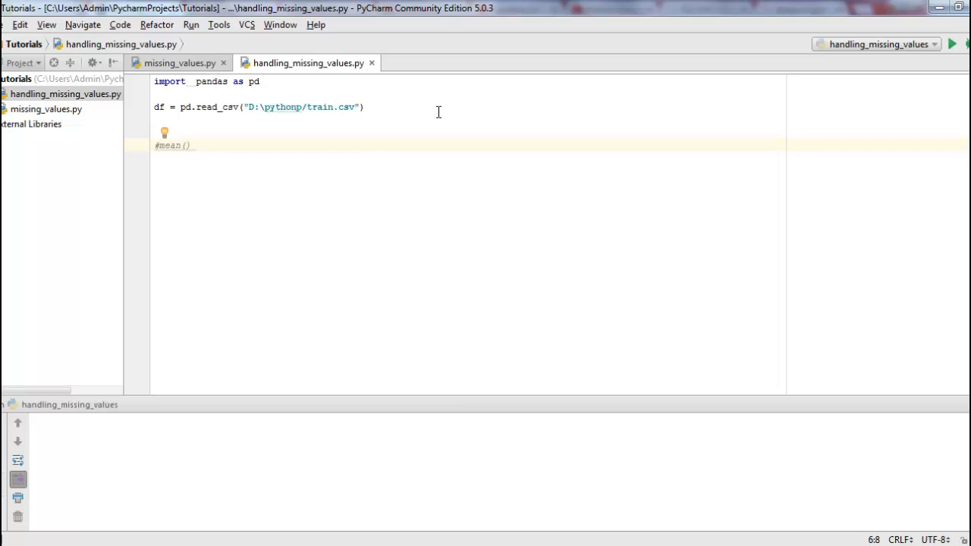
key("enter")
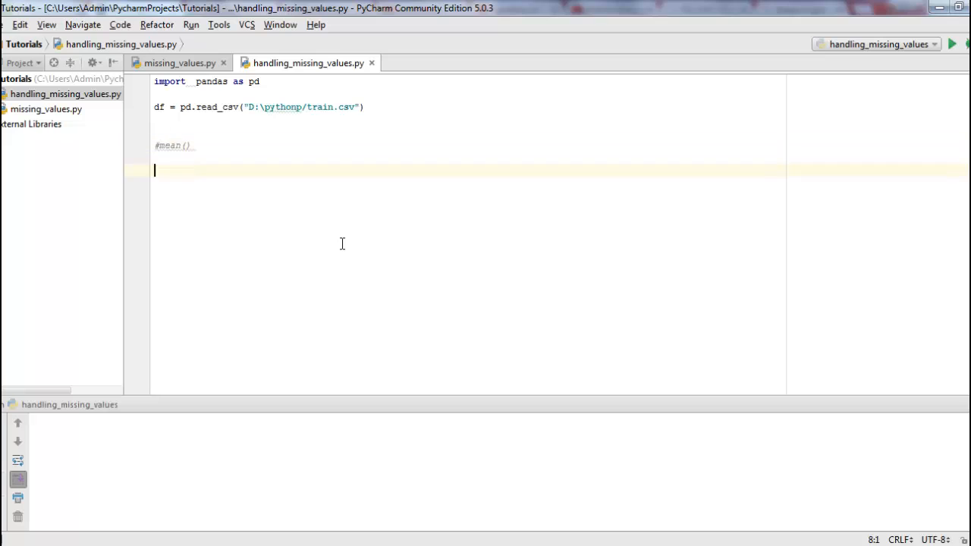
type("print")
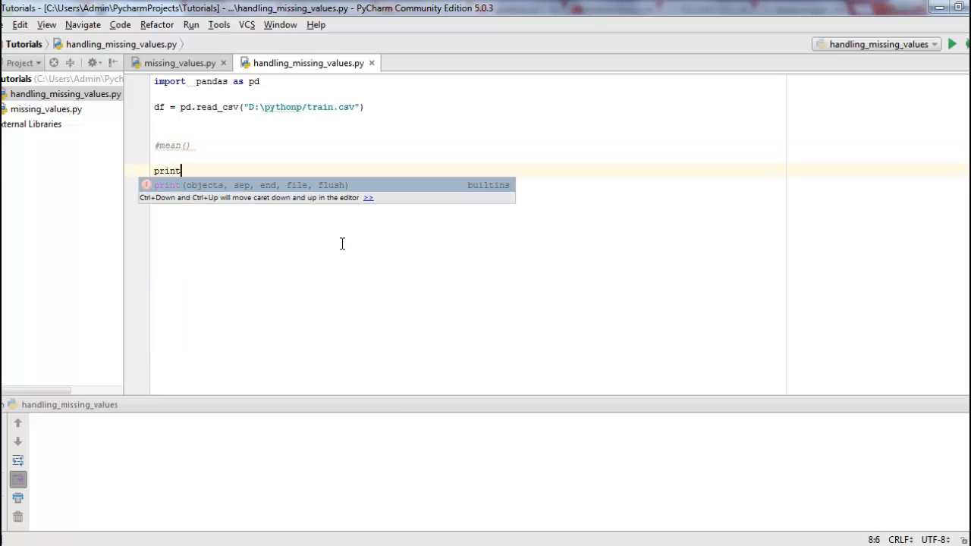
type("(df")
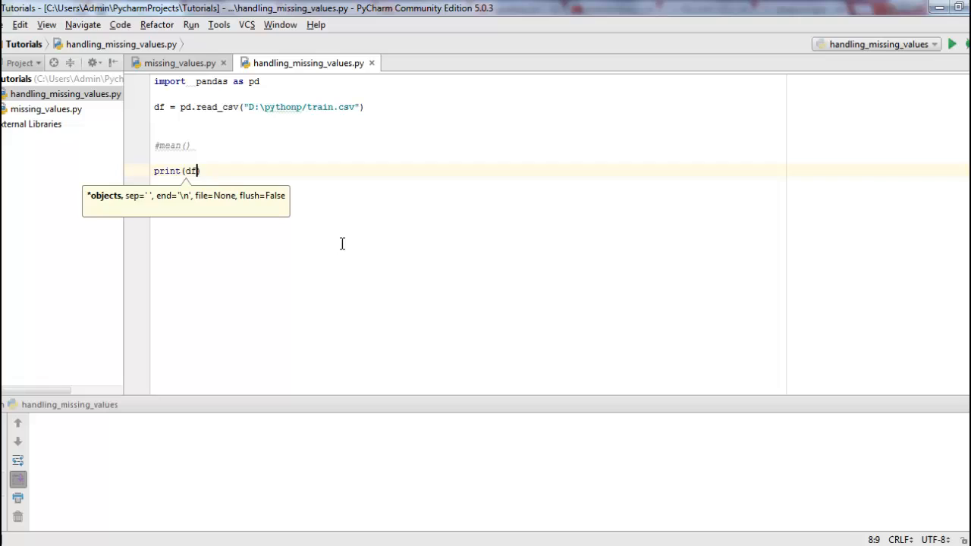
type(".mean")
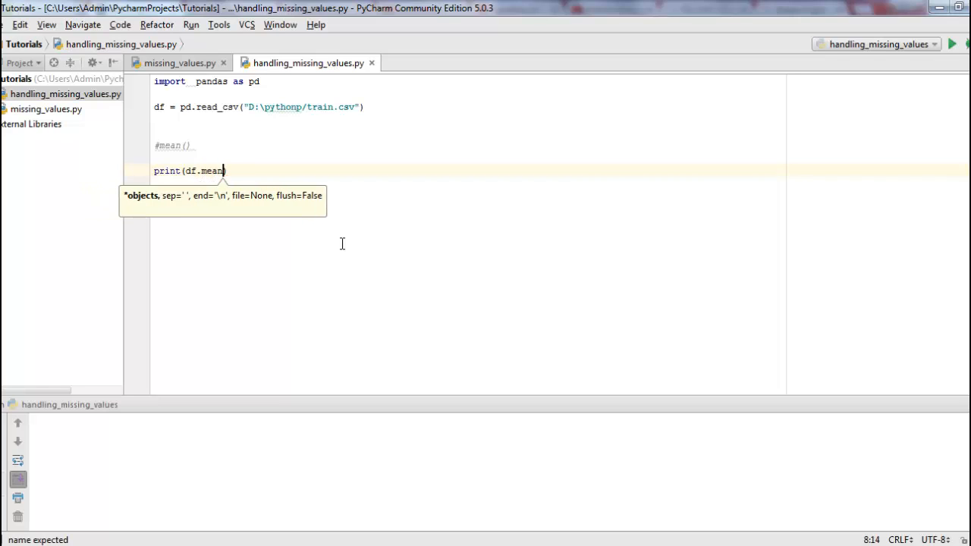
type("())")
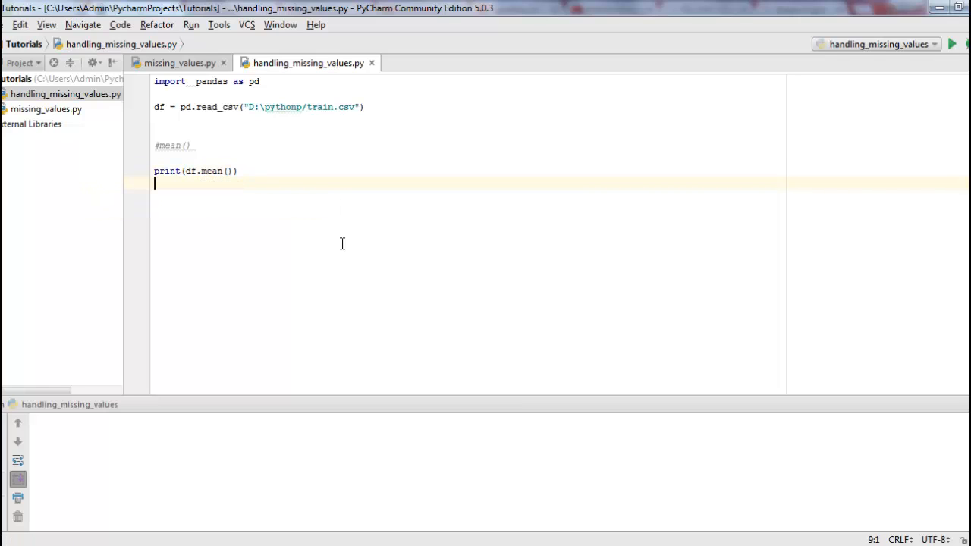
Step: Add print(df["Age"].mean()) to print the Age column's mean
type("print")
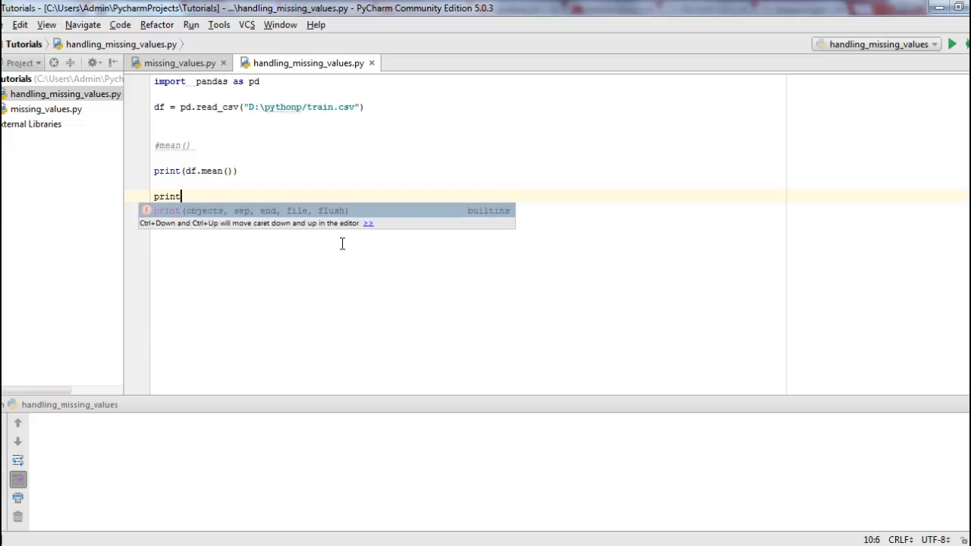
type("(")
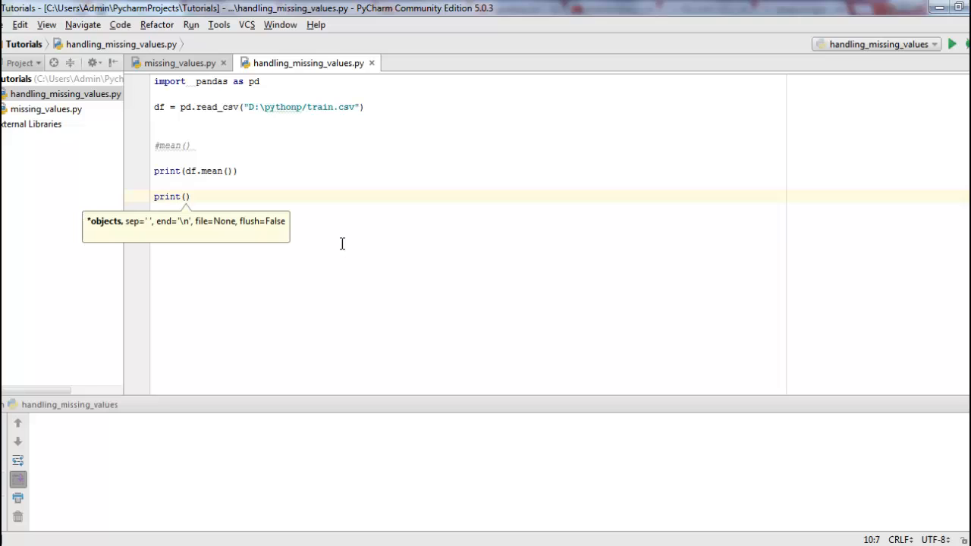
type("df[")
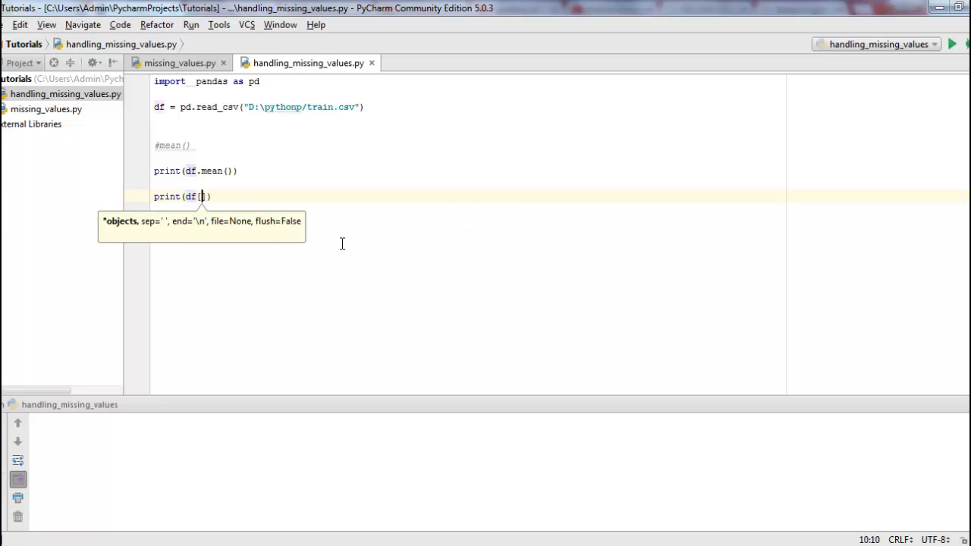
type("\"Age\"")
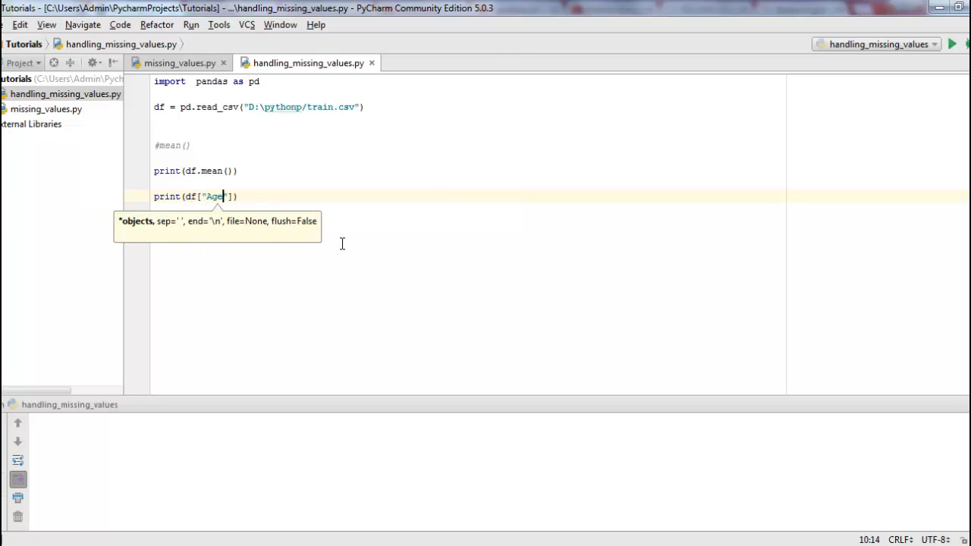
type(".mean(")
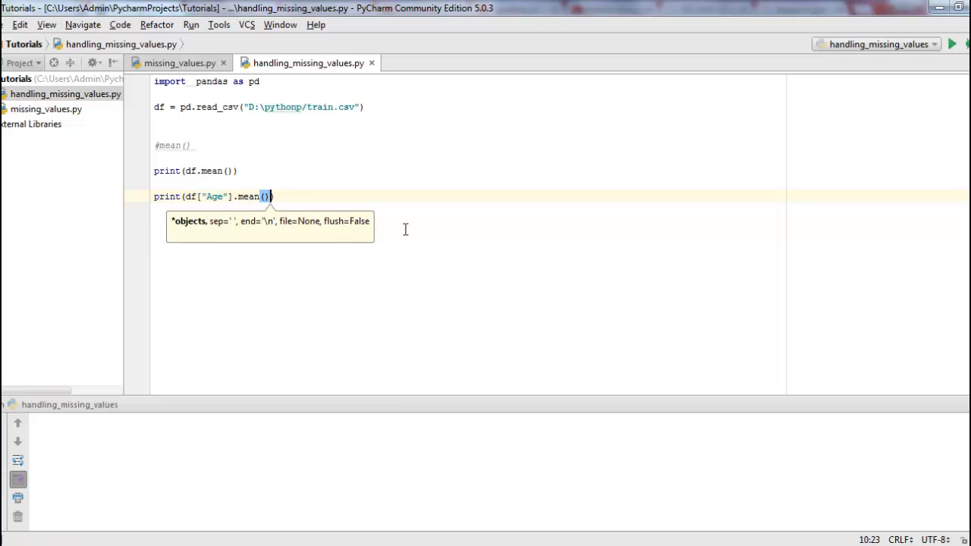
Step: Run the script from the Project panel and highlight the printed column means, Age at 29.699118
right_click(64, 94)
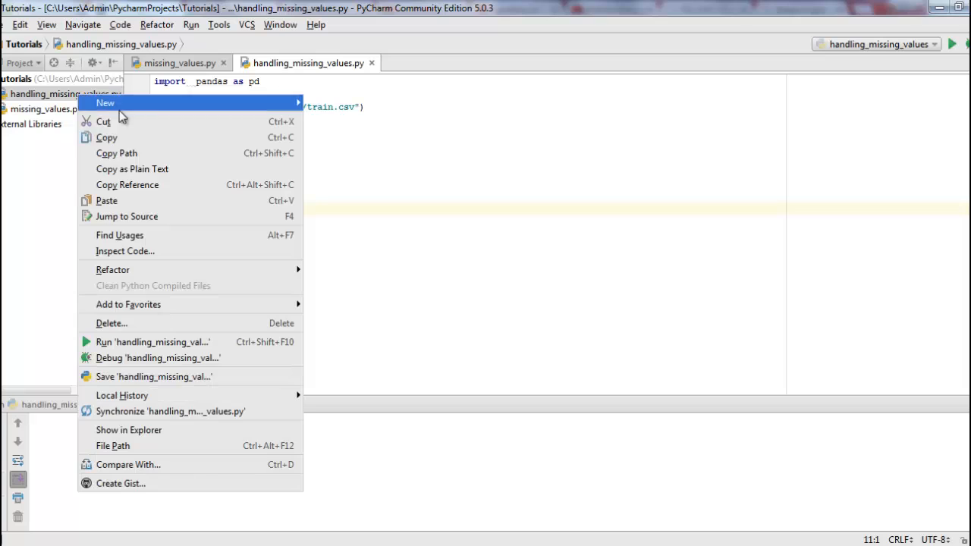
left_click(152, 343)
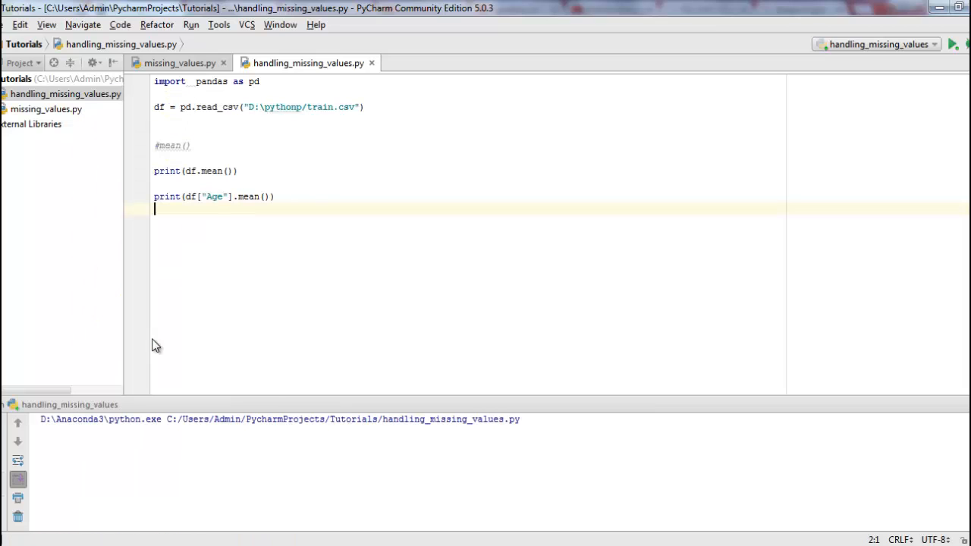
left_click(953, 43)
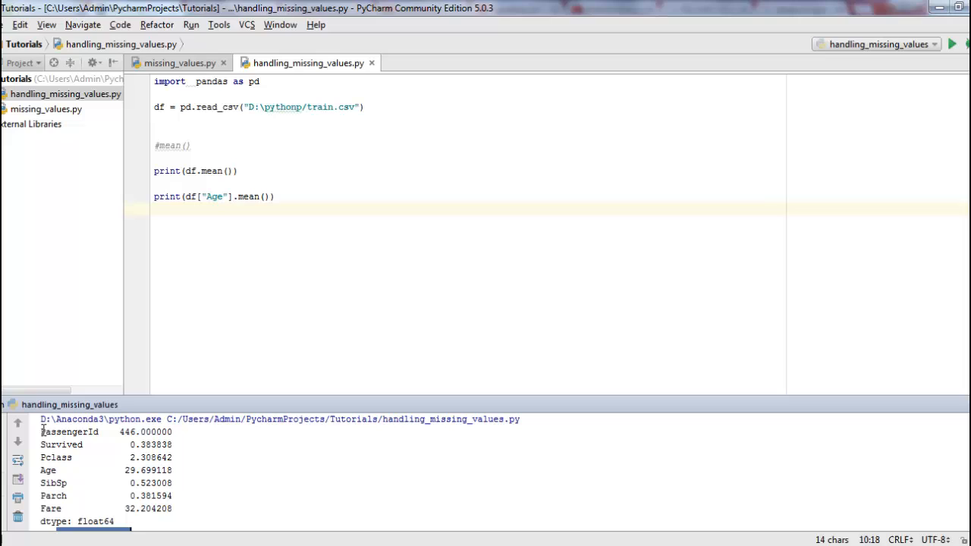
left_click_drag(39, 431, 173, 509)
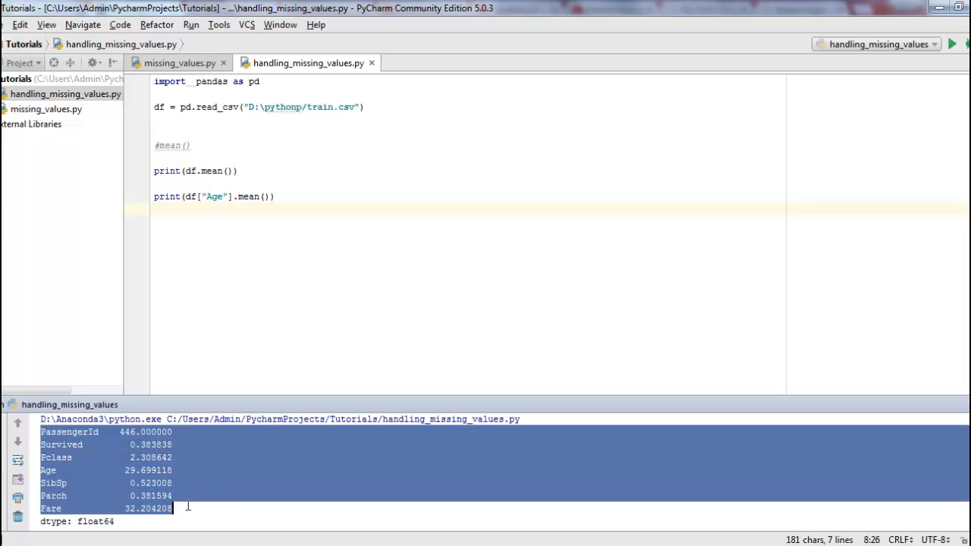
left_click(188, 503)
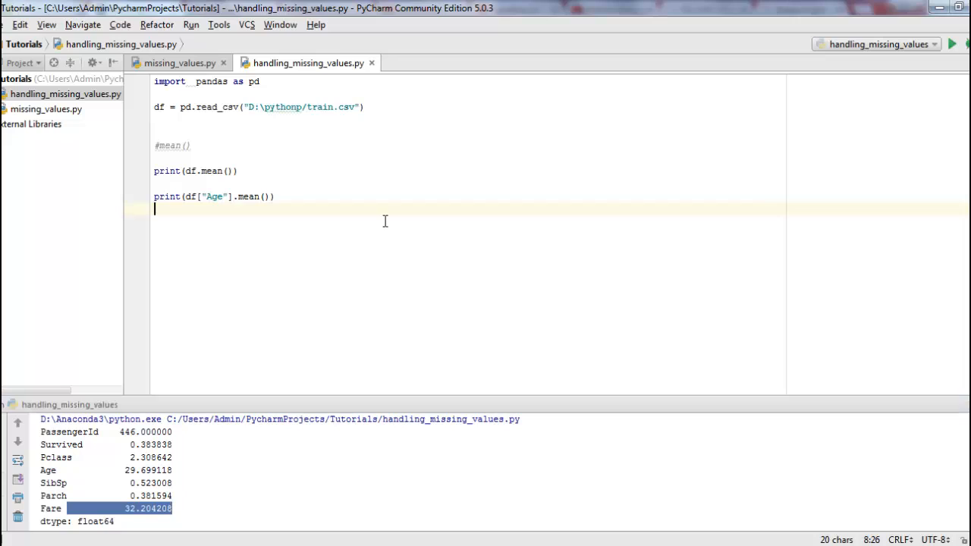
mouse_move(507, 261)
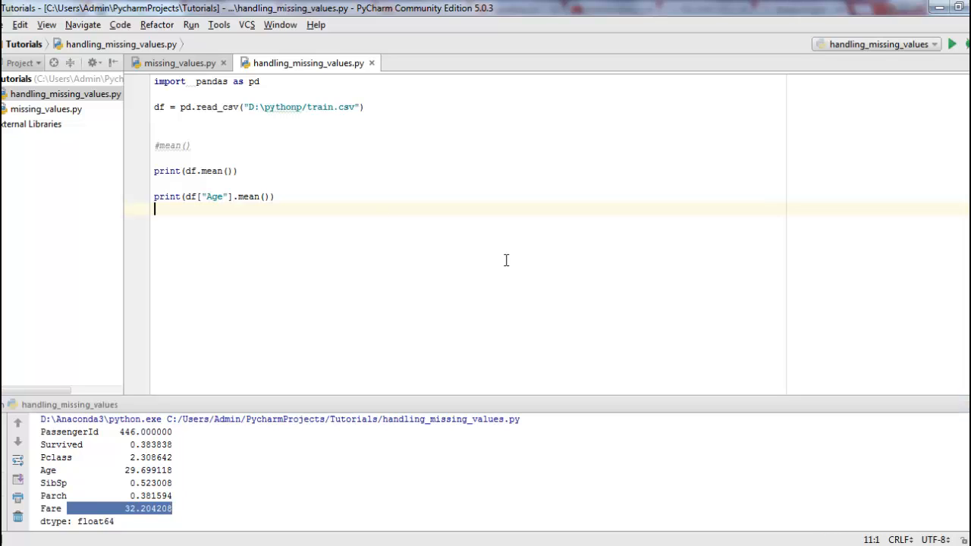